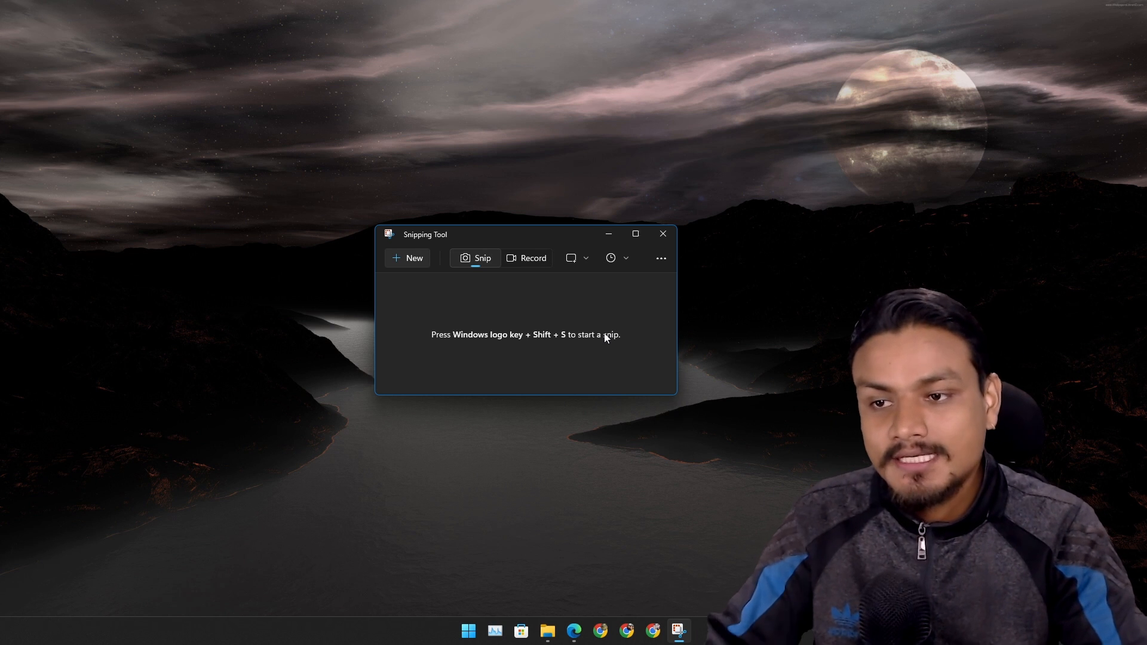
pyautogui.moveTo(506, 241)
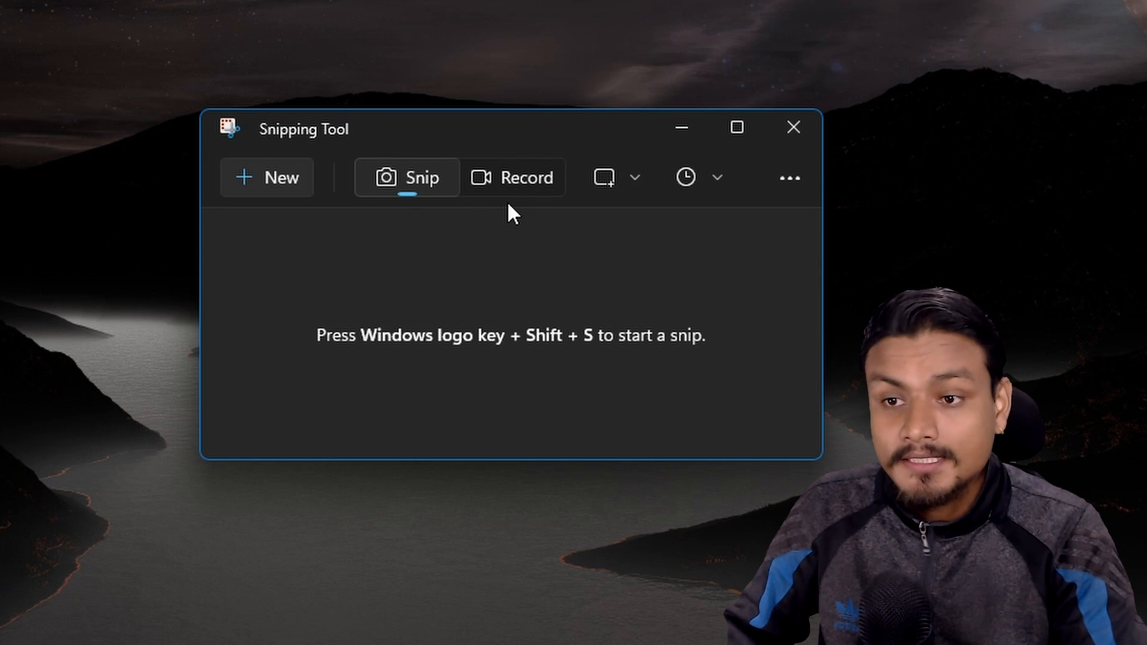
# Step: Switch Snipping Tool from screenshot snipping to video recording mode
pyautogui.click(513, 177)
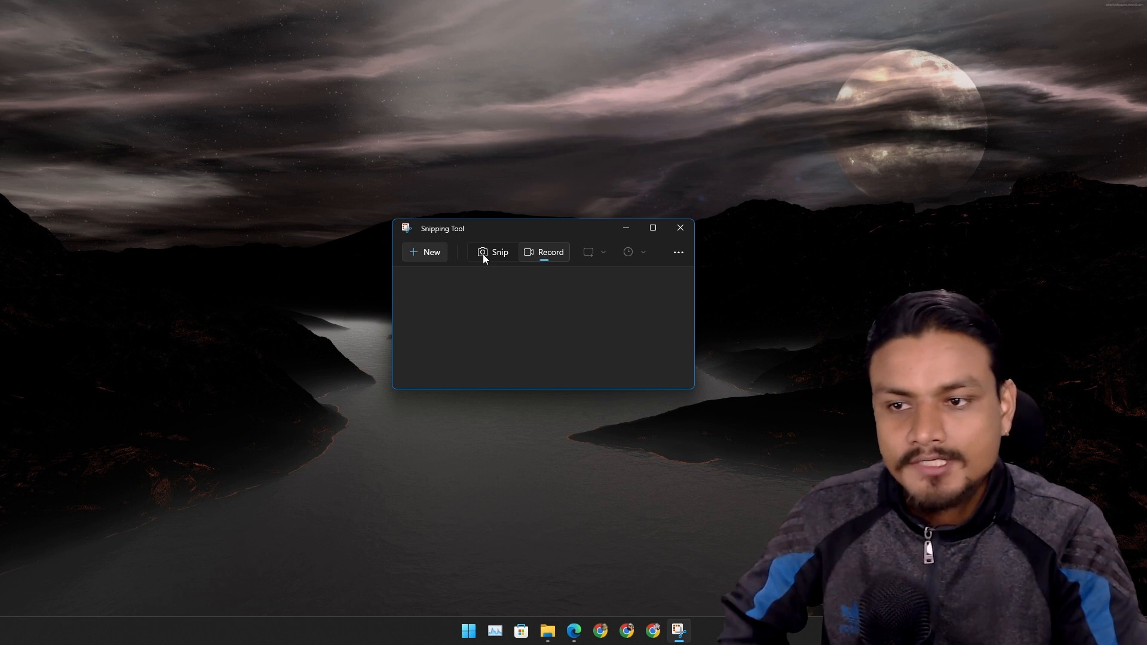
pyautogui.click(491, 252)
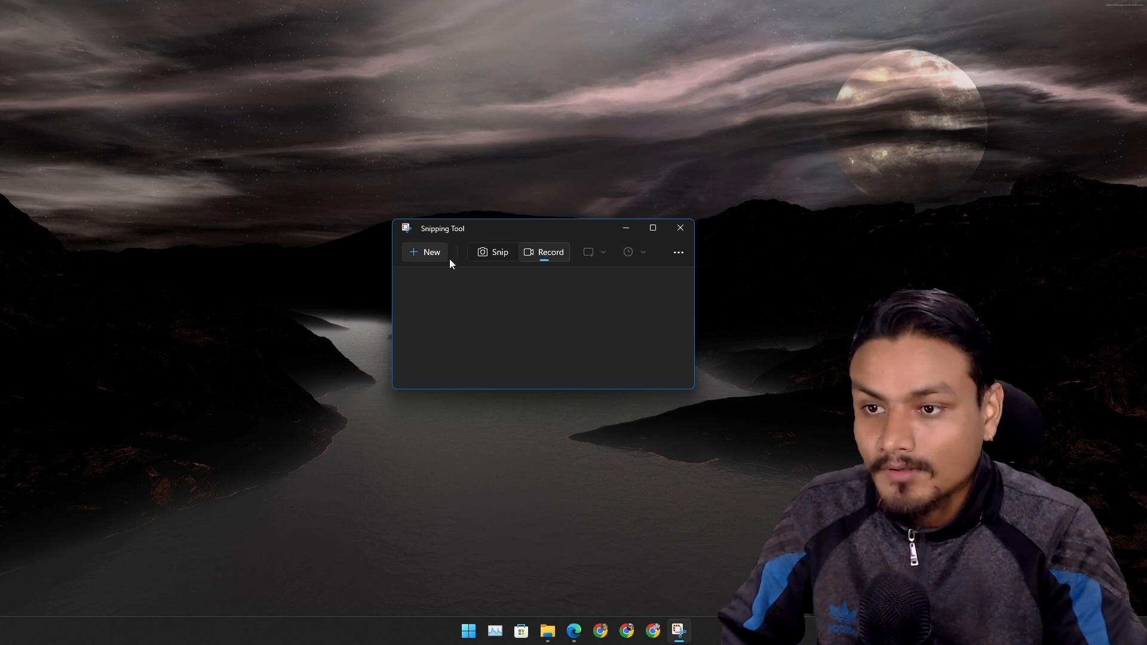
# Step: Start a new screen recording of a desktop region
pyautogui.click(424, 252)
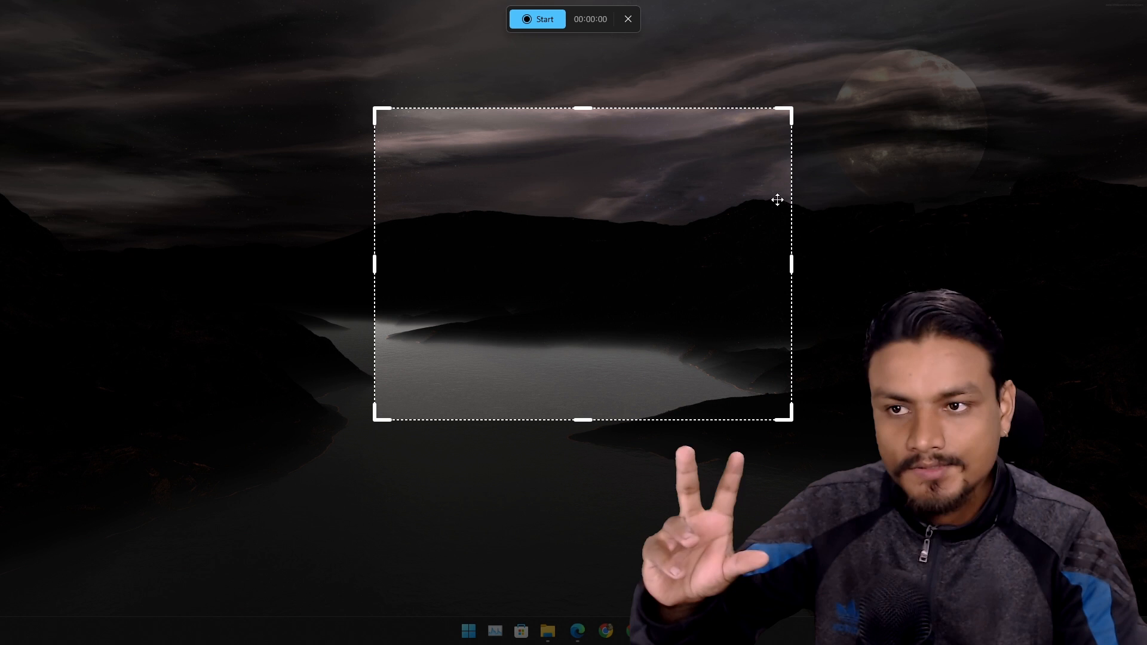
pyautogui.moveTo(499, 259)
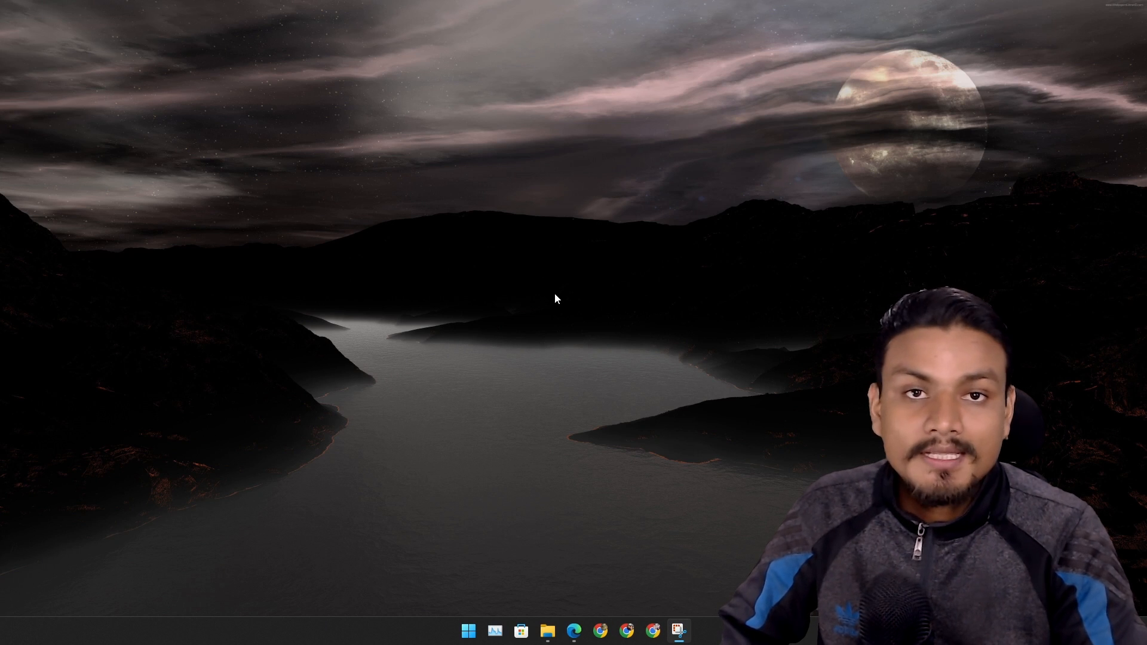
pyautogui.moveTo(548, 297)
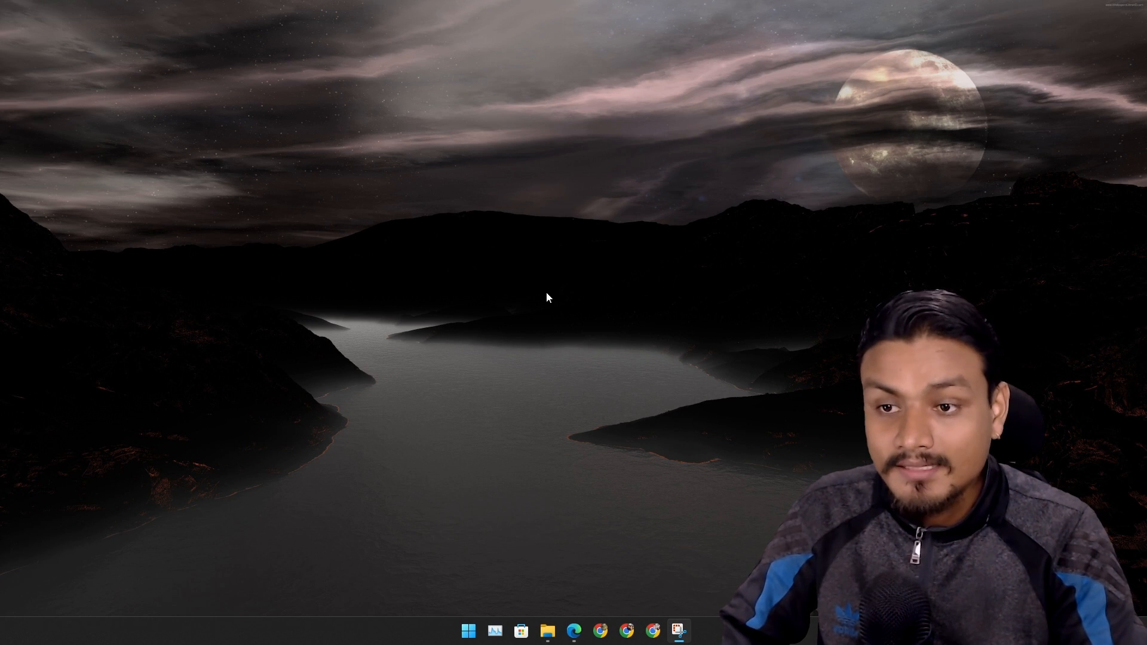
pyautogui.moveTo(541, 27)
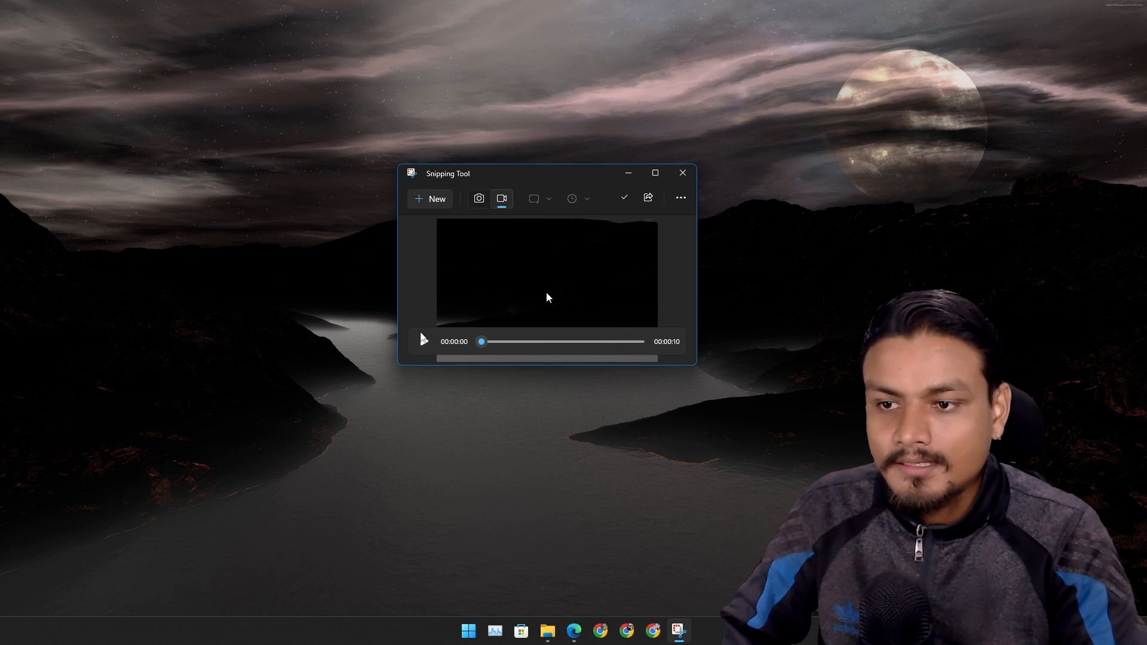
# Step: Take a still snip, erase the red scribble, try the crop and ruler tools
pyautogui.click(423, 341)
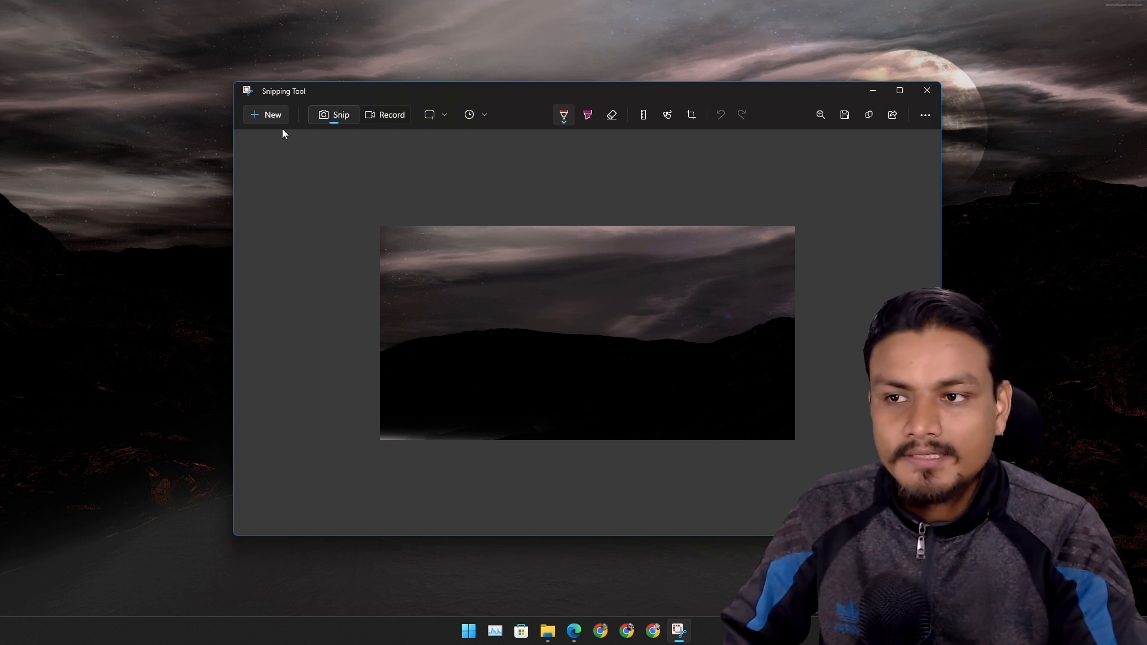
pyautogui.moveTo(492, 283)
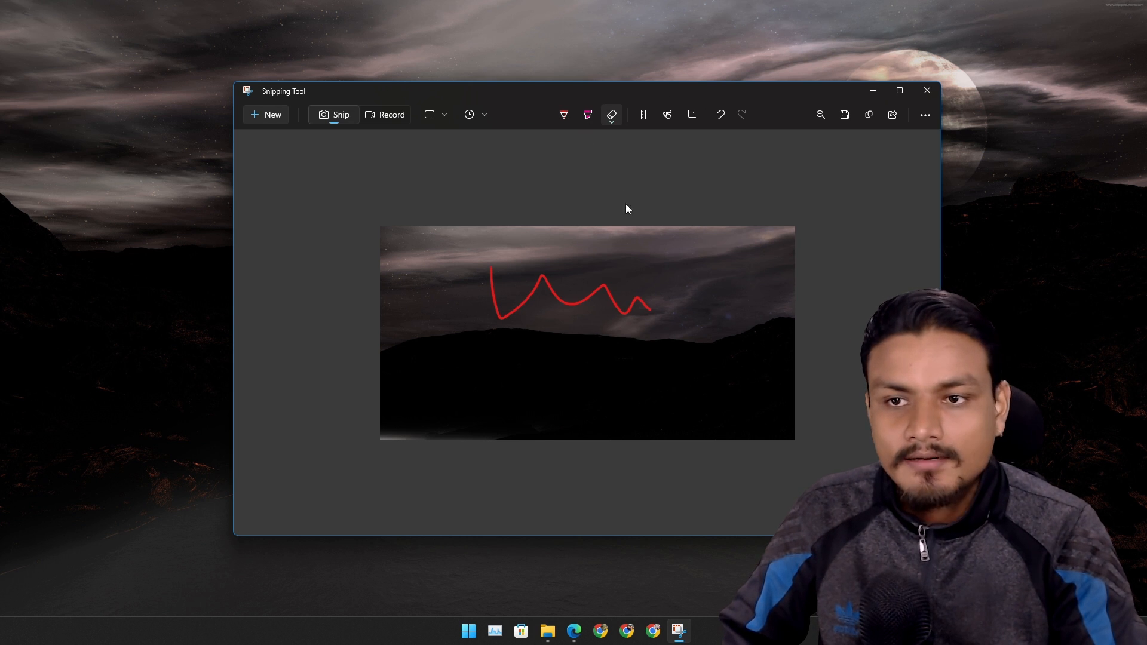
pyautogui.click(666, 115)
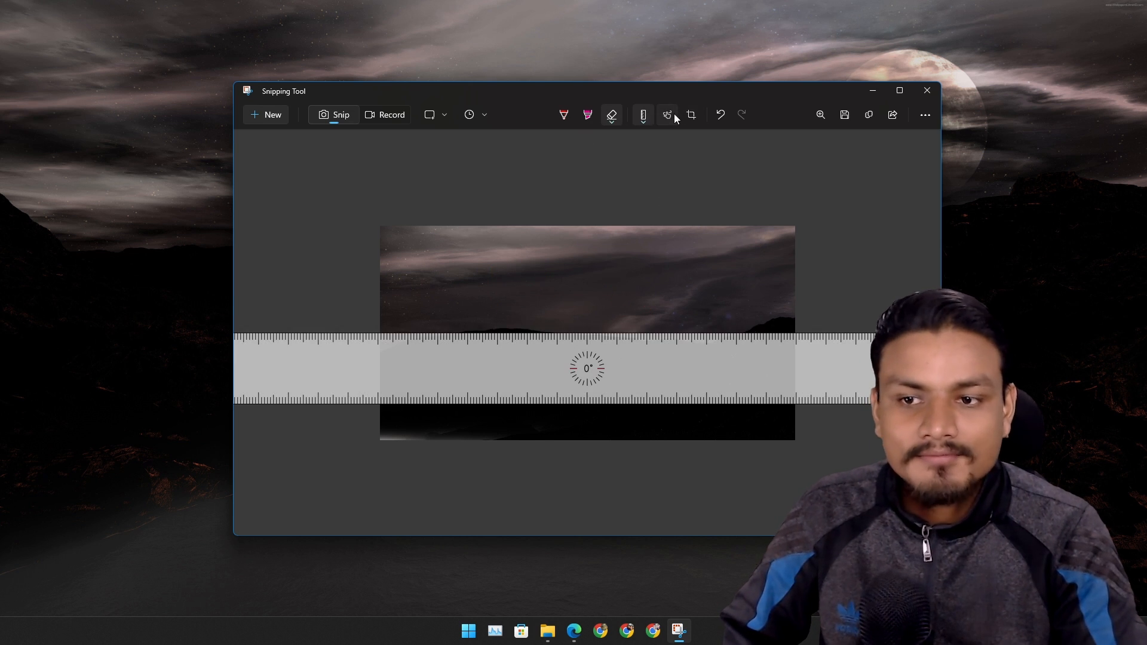
pyautogui.click(689, 114)
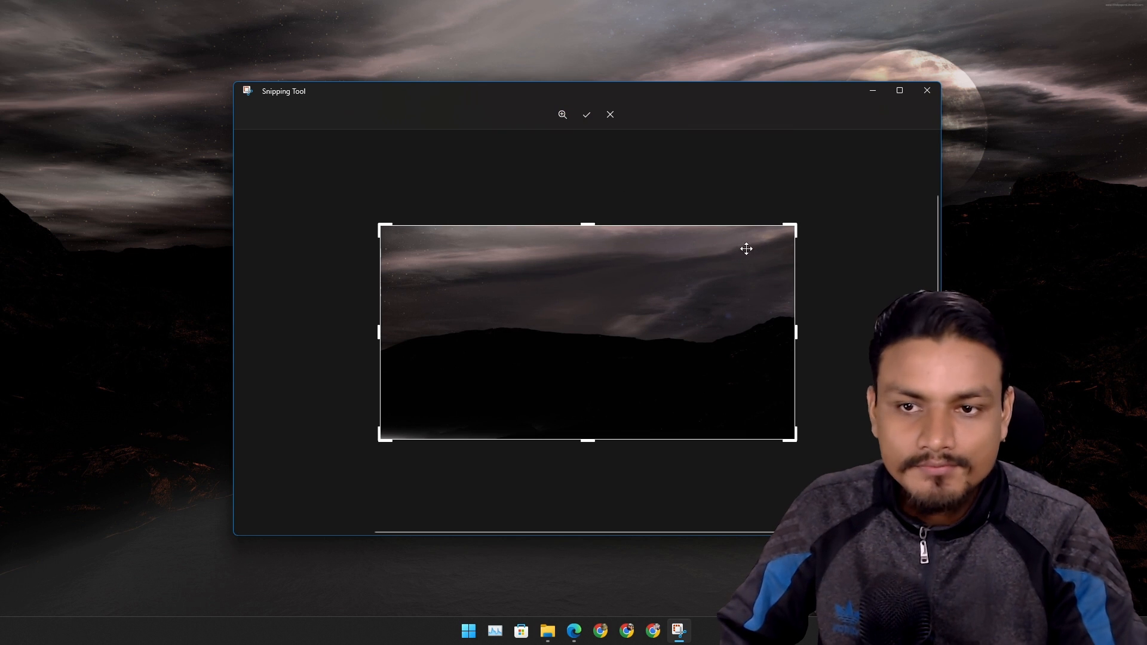
pyautogui.click(585, 115)
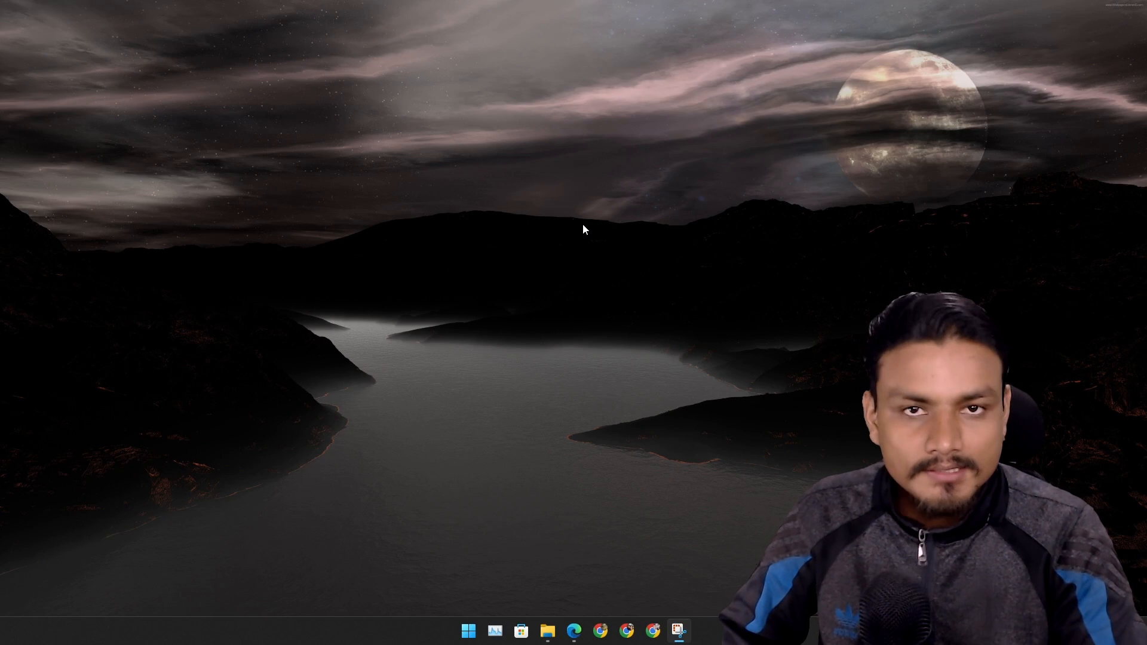
# Step: Stop the recording to review the clip, then close Snipping Tool
pyautogui.click(679, 629)
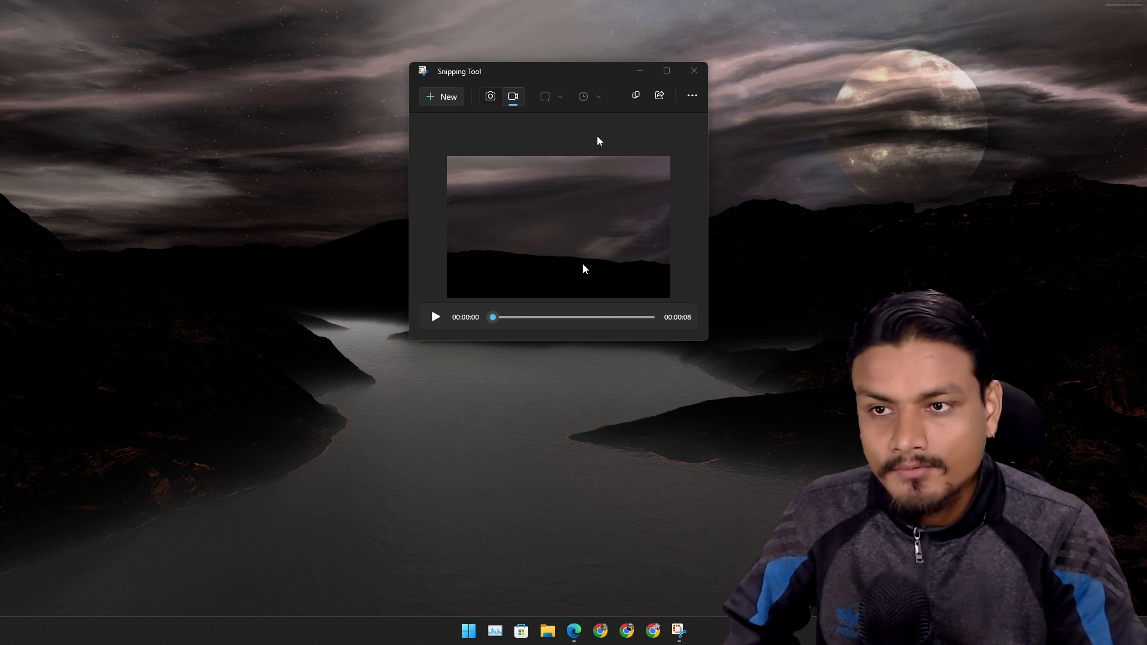
pyautogui.moveTo(584, 151)
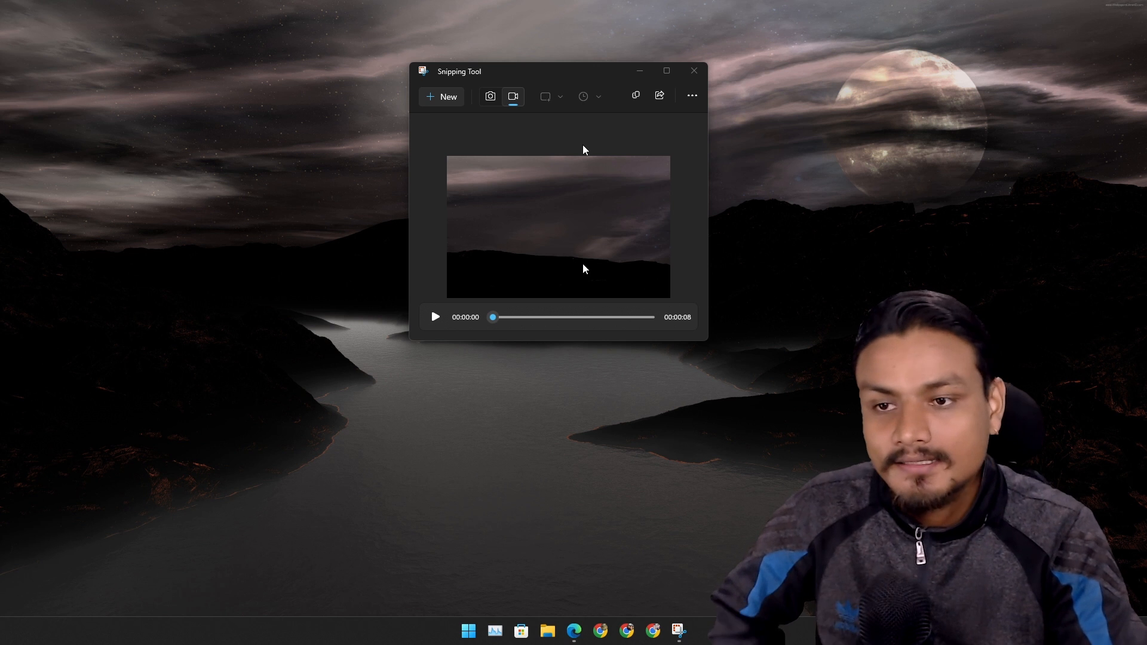
pyautogui.moveTo(693, 71)
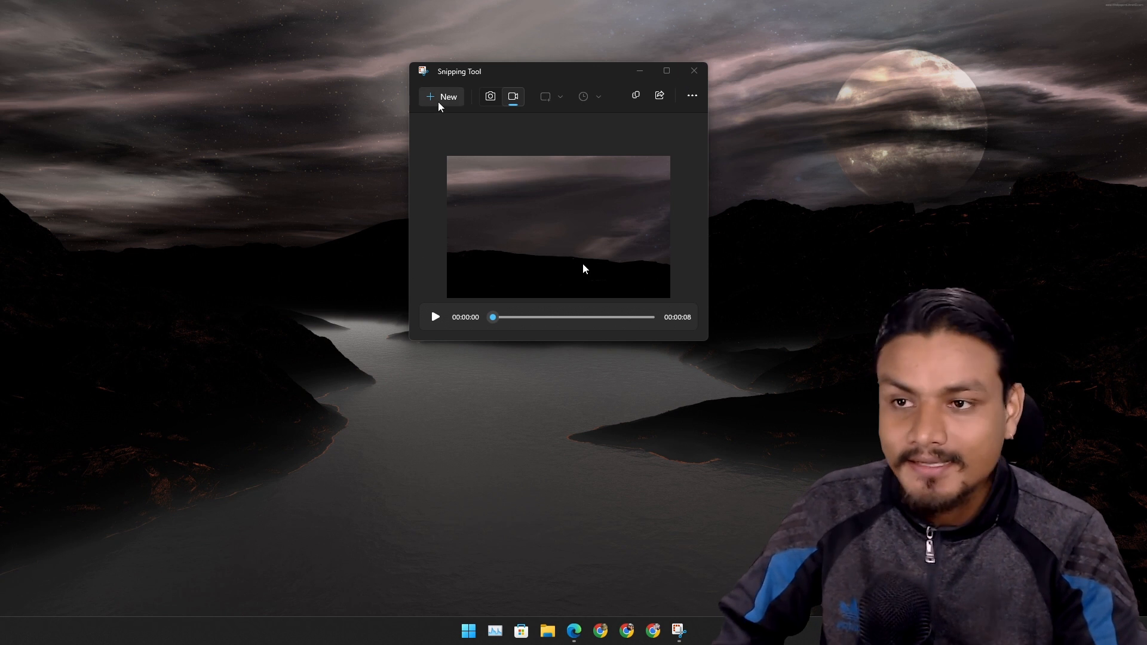
pyautogui.moveTo(441, 96)
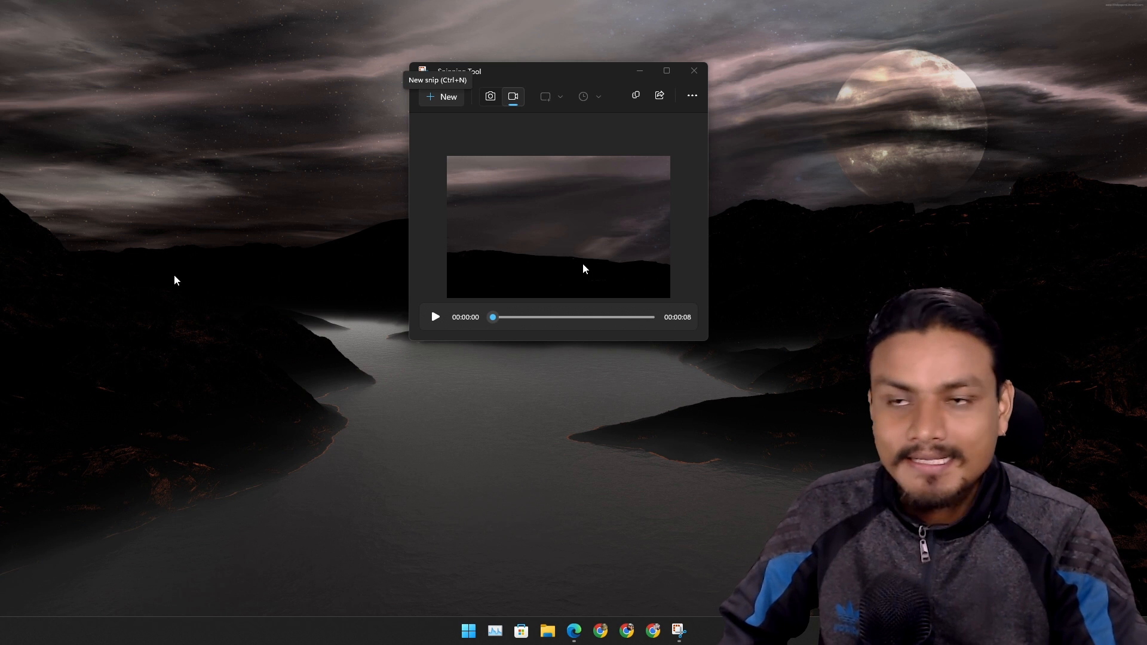
pyautogui.moveTo(404, 227)
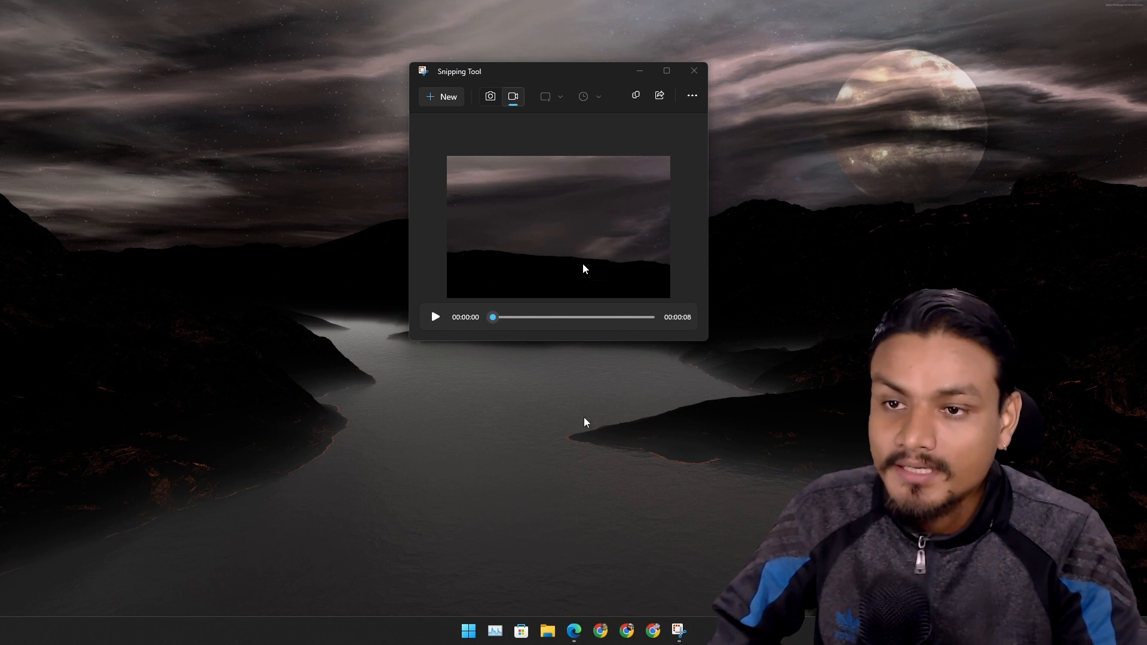
pyautogui.click(693, 70)
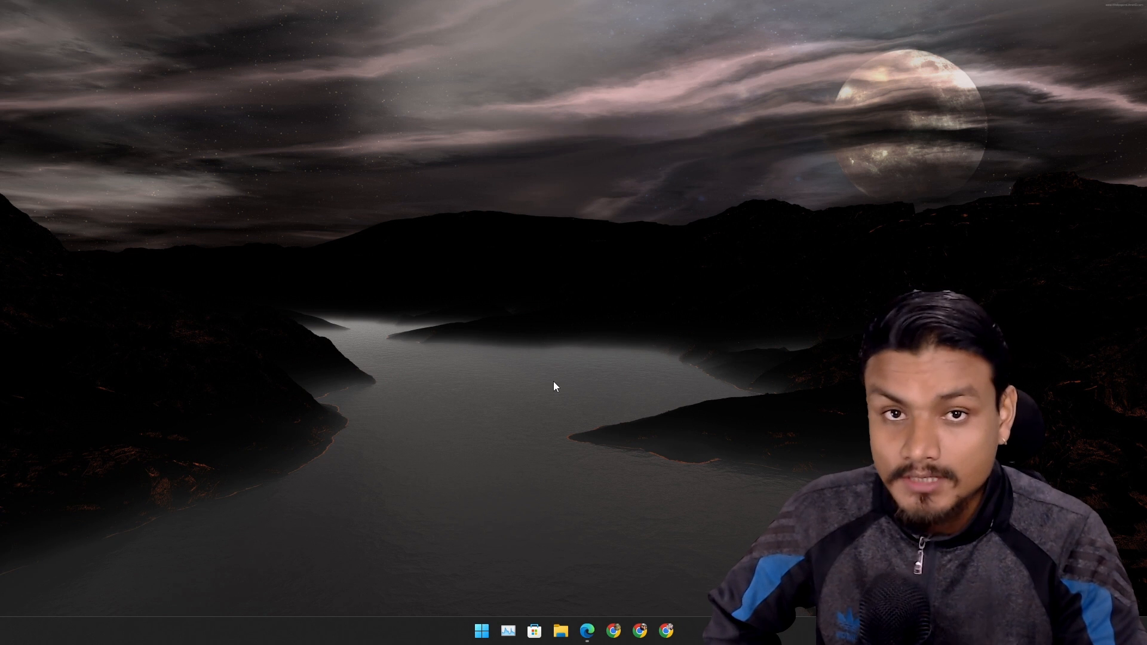
pyautogui.moveTo(551, 508)
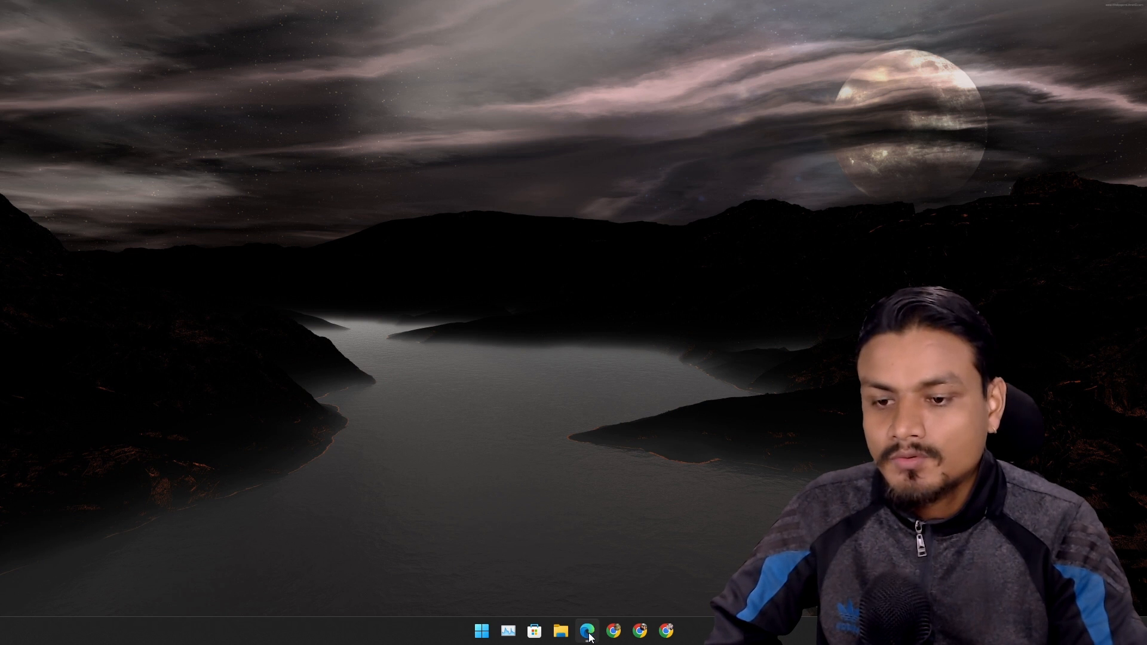
# Step: In Edge, copy the Snipping Tool product ID from the Store URL and go to store.rg-adguard.net
pyautogui.click(587, 629)
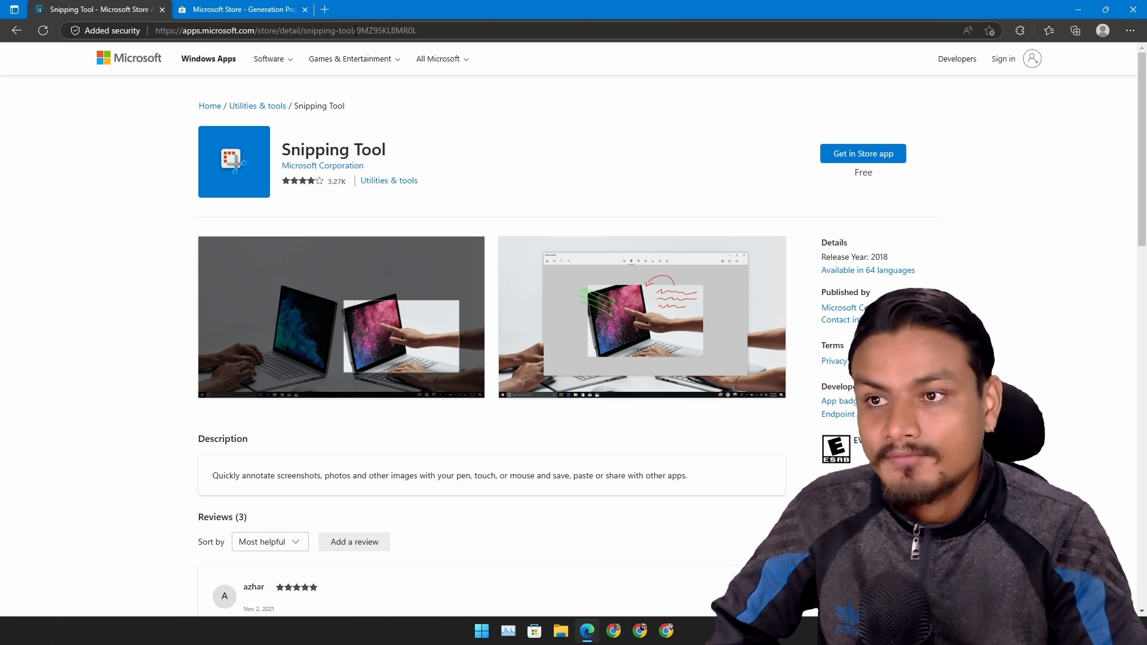
pyautogui.click(255, 29)
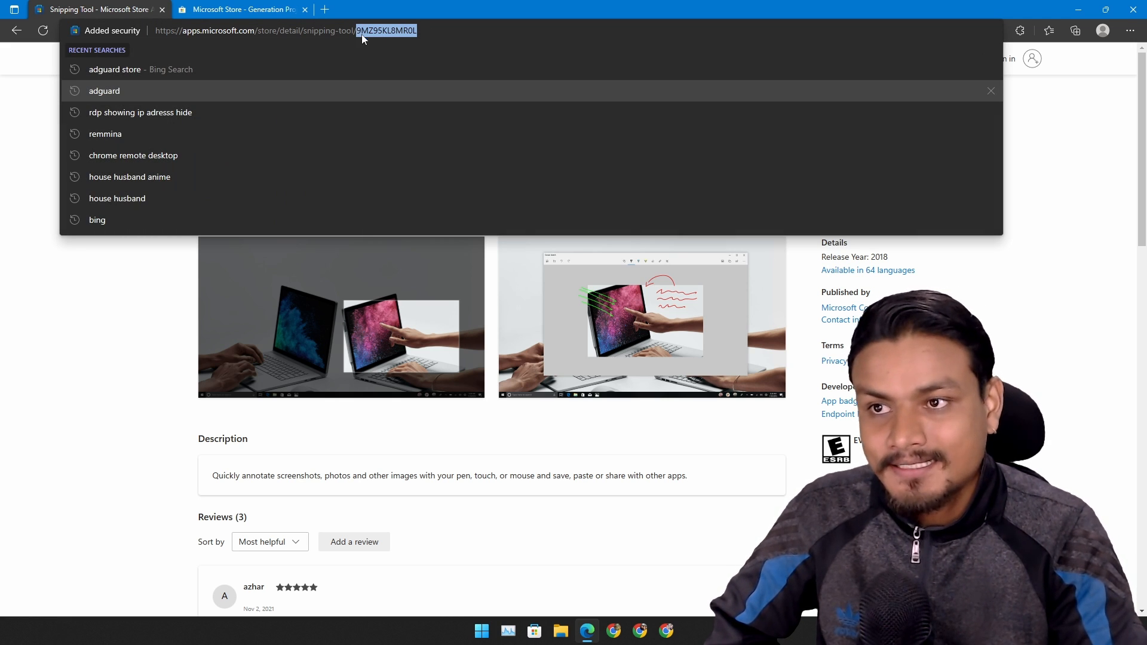
pyautogui.rightClick(359, 30)
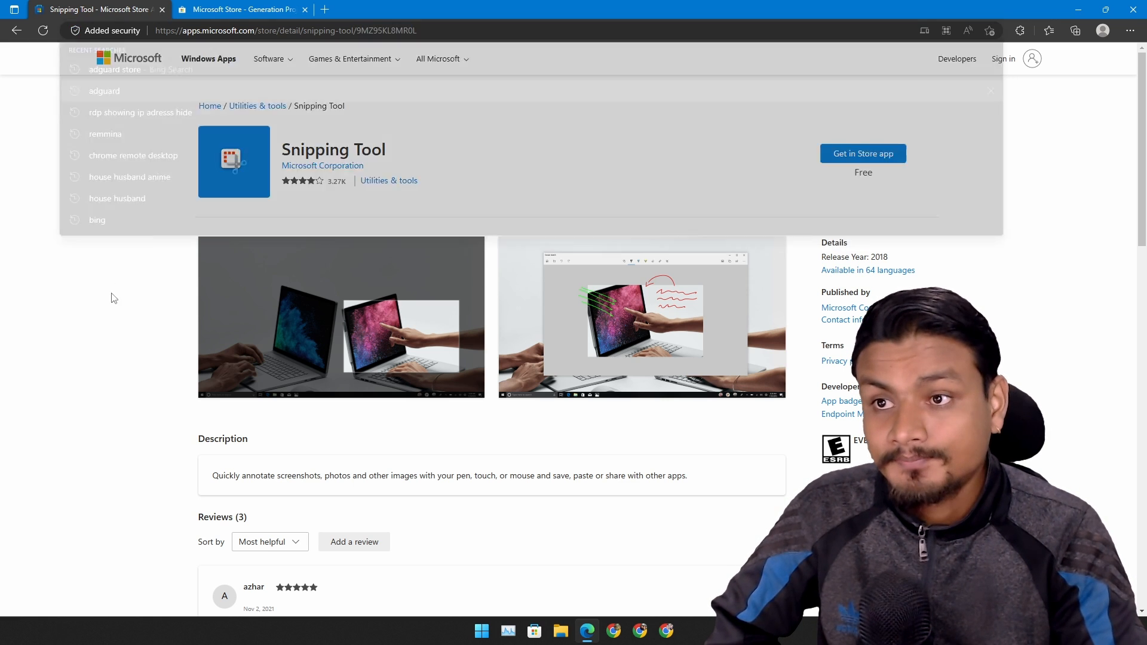
pyautogui.click(241, 8)
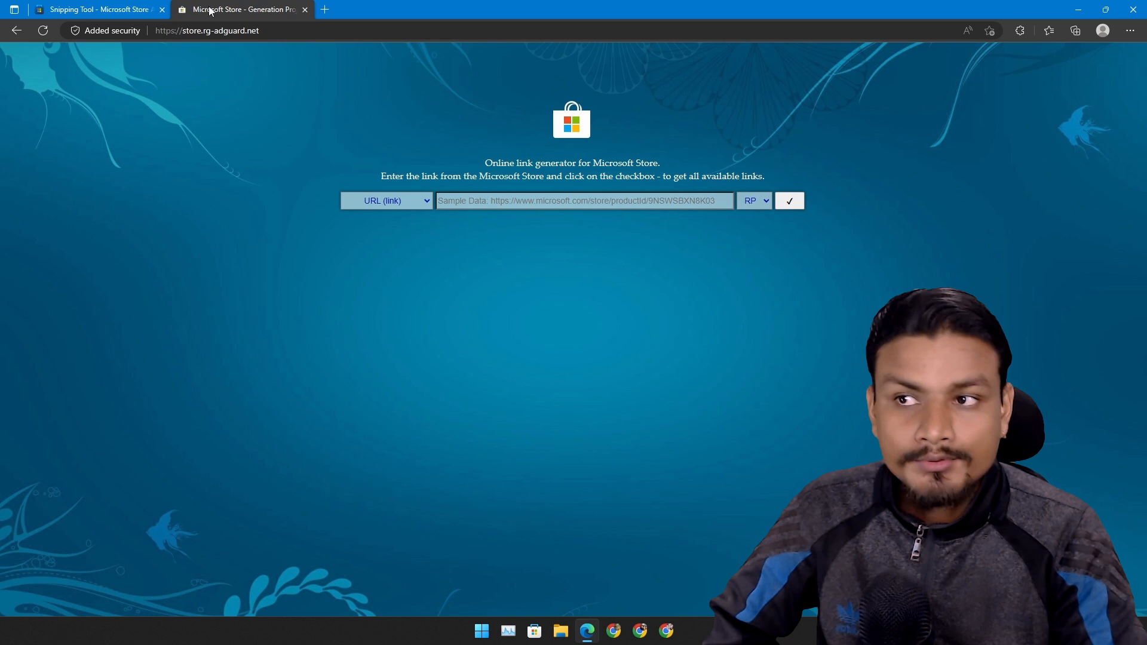
# Step: Enter 9MZ95KL8MR0L and set the identifier type to ProductId
pyautogui.click(584, 201)
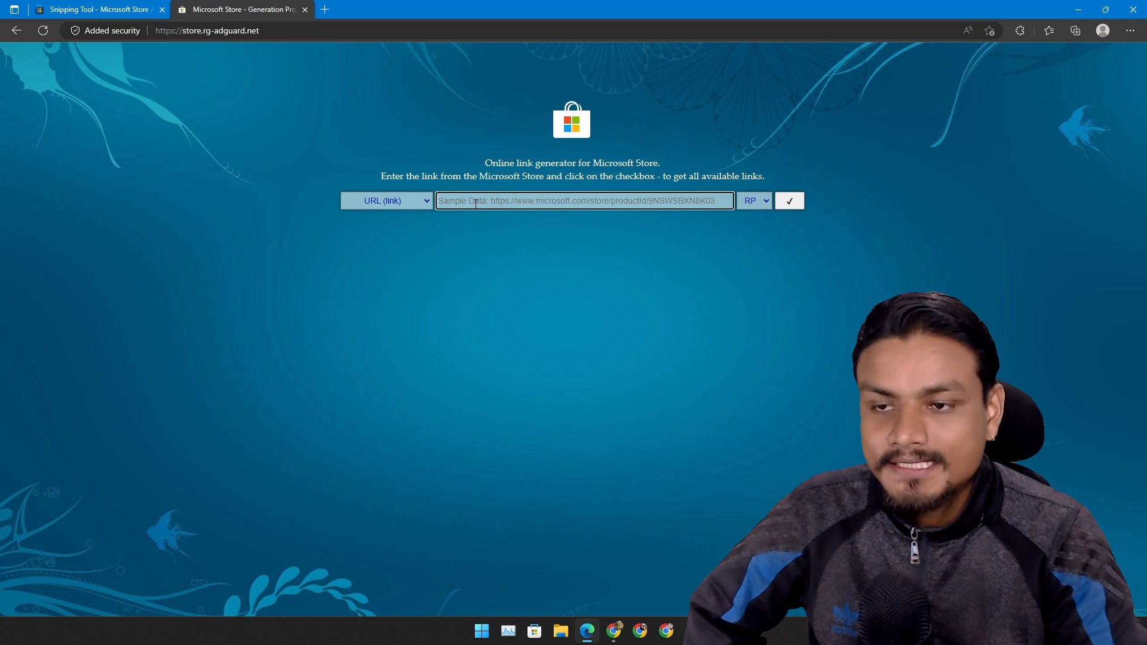
pyautogui.write('9MZ95KL8MR0L')
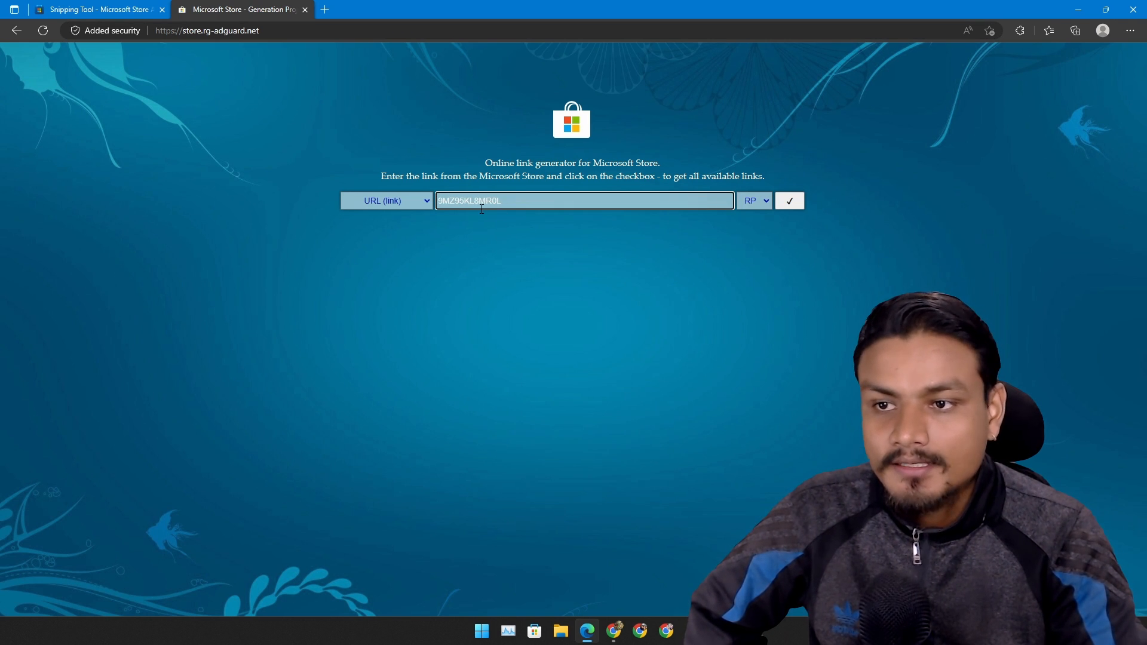
pyautogui.click(386, 200)
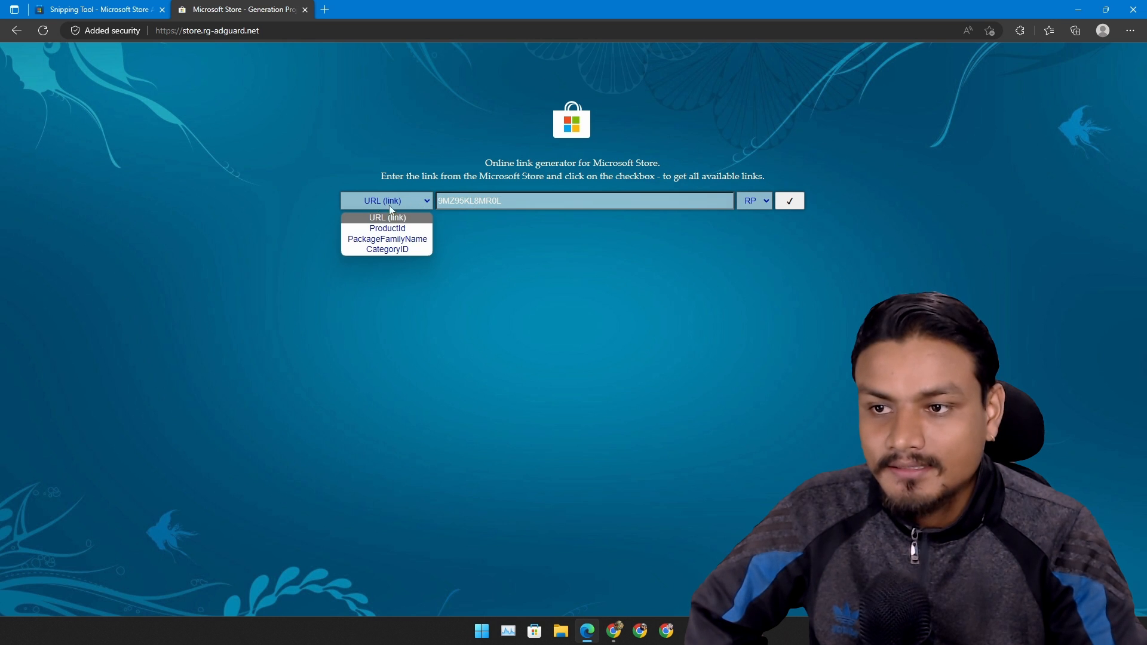
pyautogui.moveTo(387, 228)
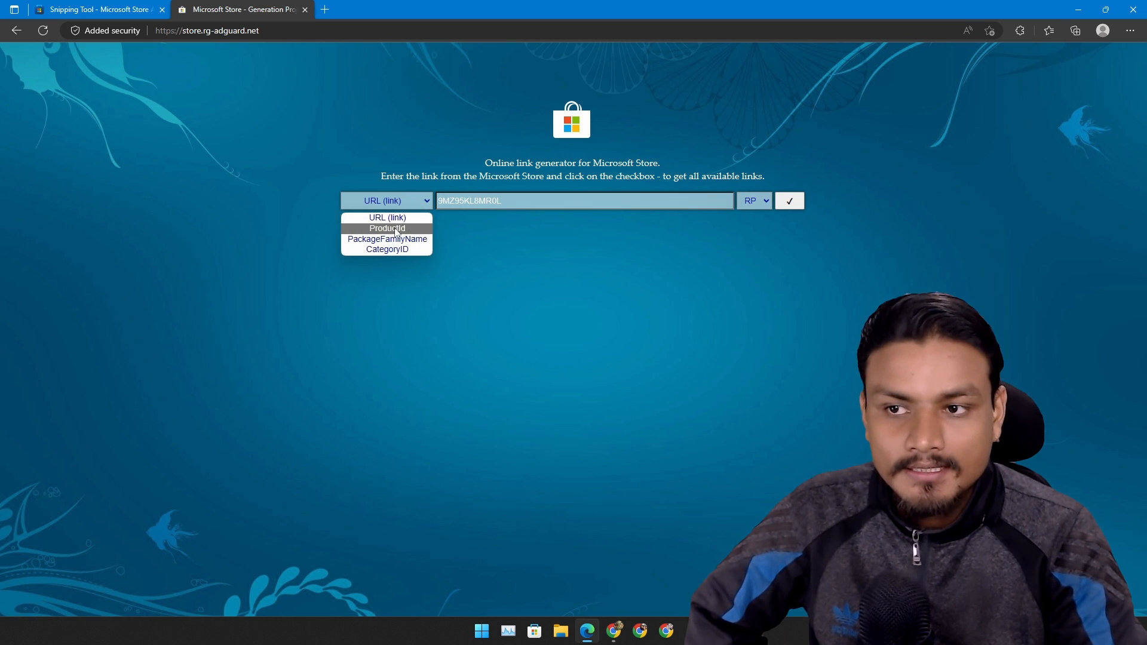
pyautogui.click(386, 227)
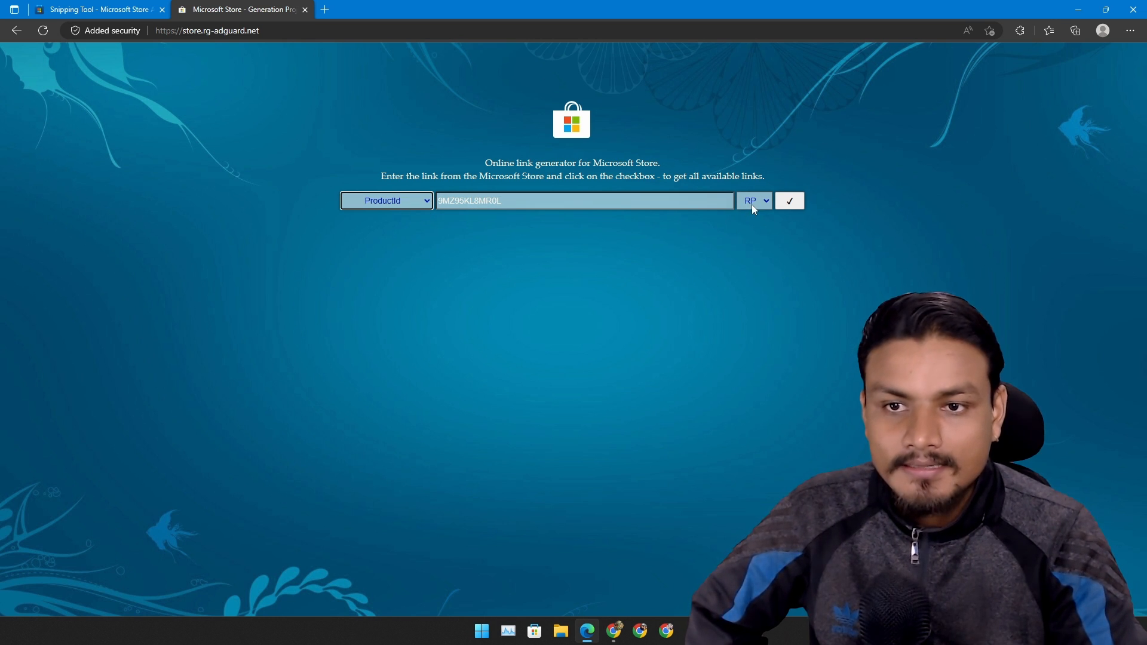
# Step: Choose the Fast channel and generate the download links
pyautogui.click(754, 200)
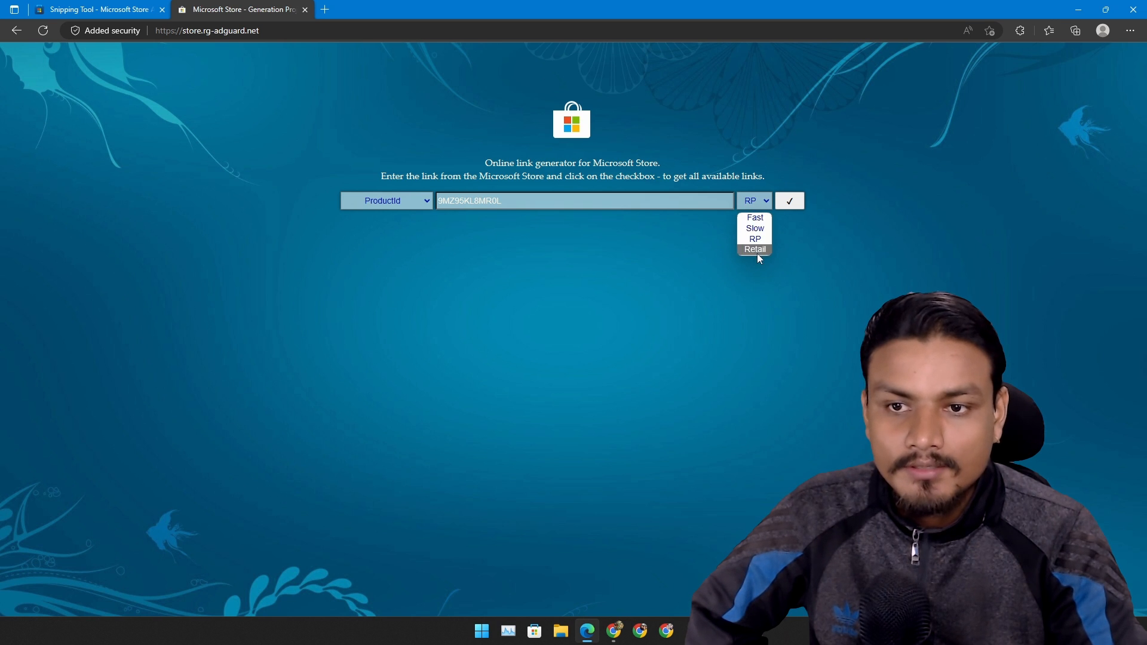
pyautogui.click(754, 218)
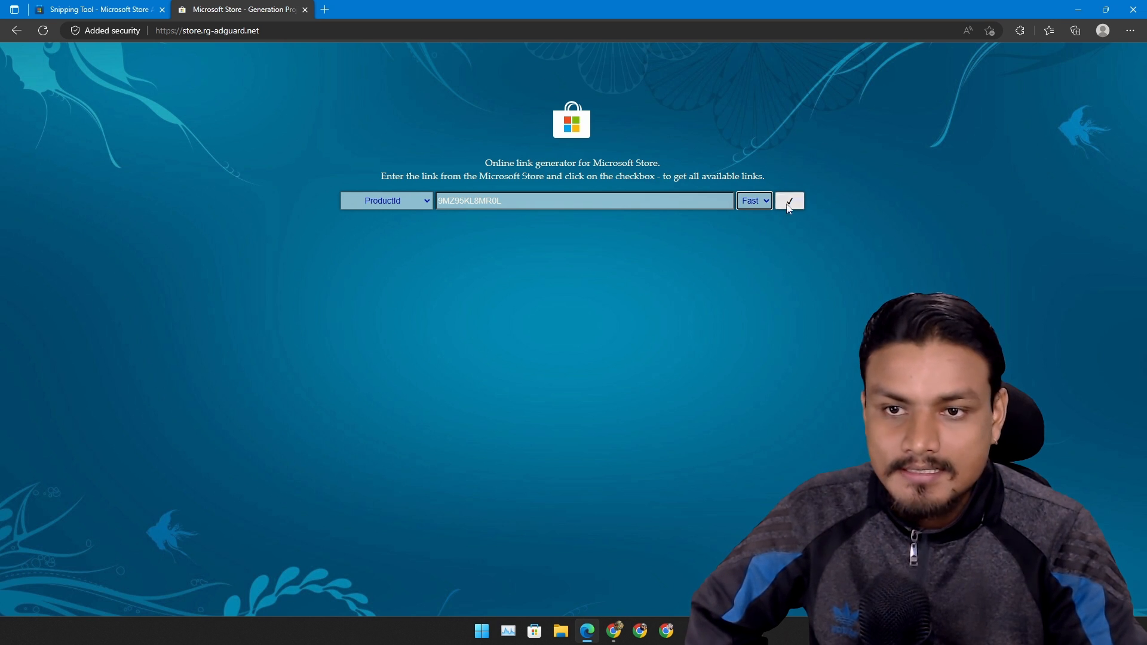
pyautogui.click(789, 201)
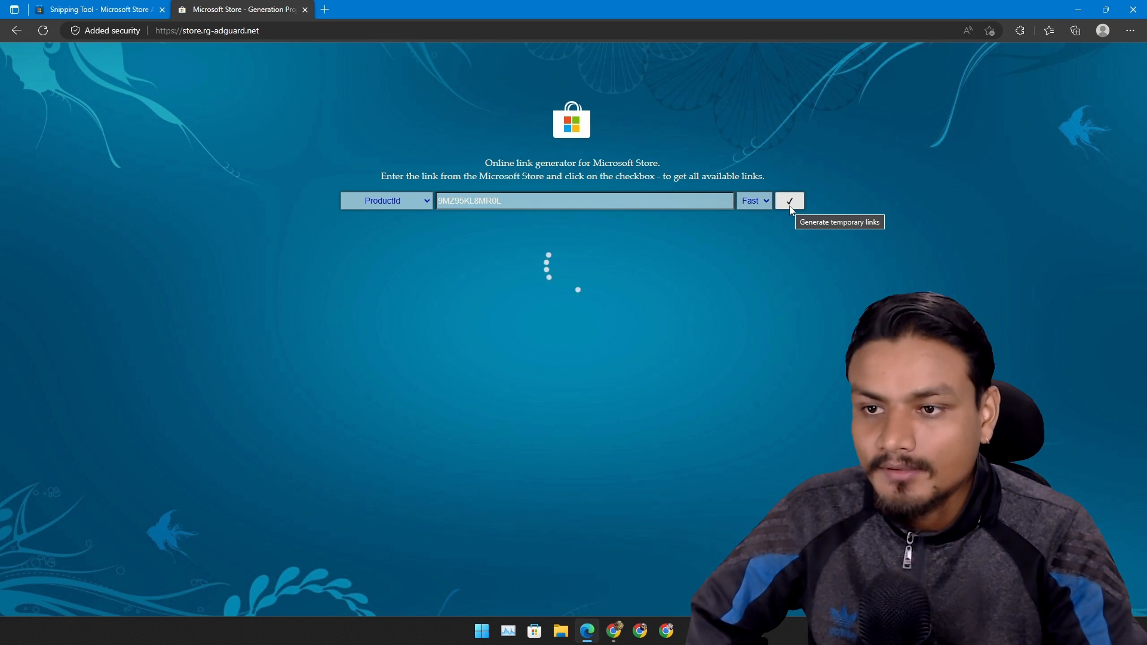
pyautogui.click(789, 200)
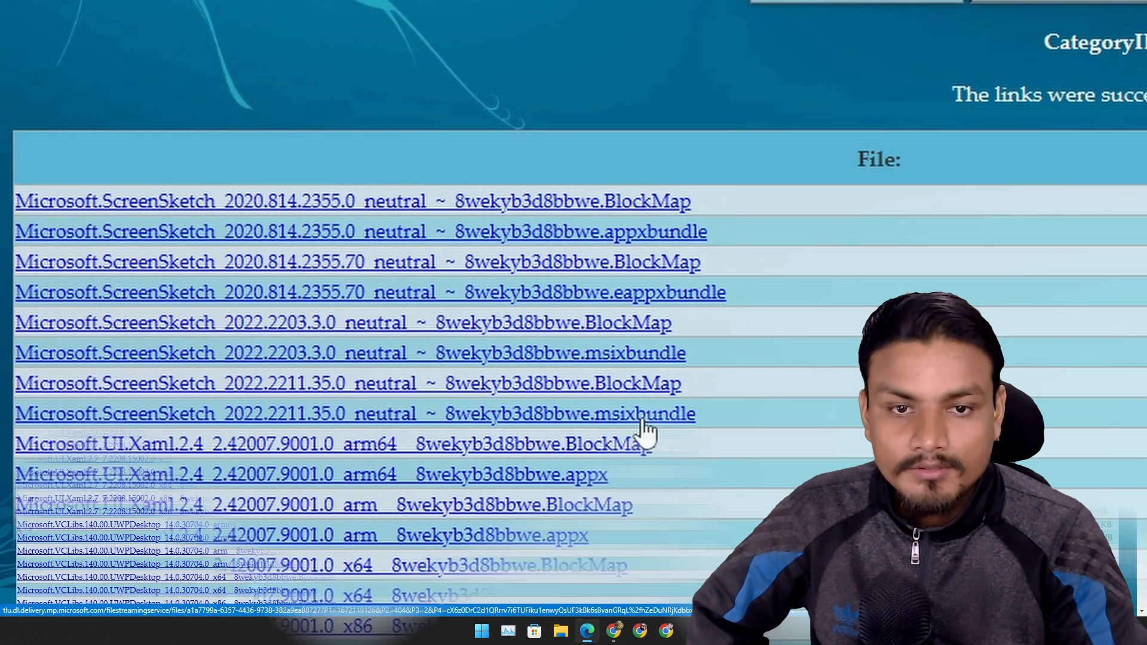
# Step: Scroll the results table toward the Microsoft.ScreenSketch 2022.2211.35.0 msixbundle link
pyautogui.scroll(-3)
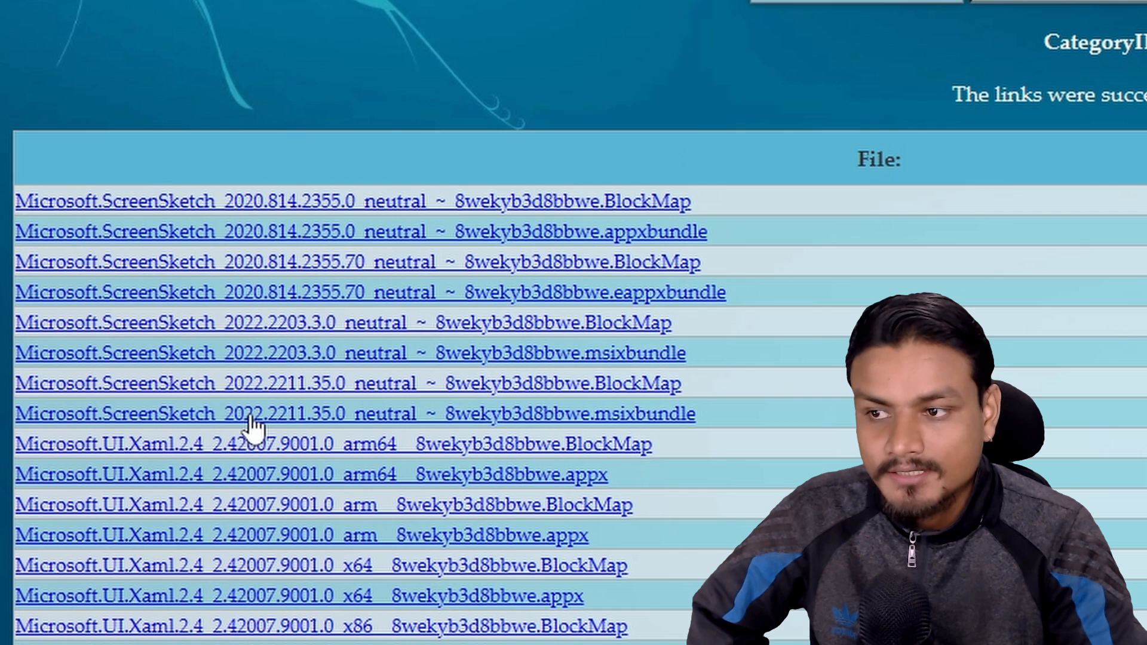
pyautogui.moveTo(625, 427)
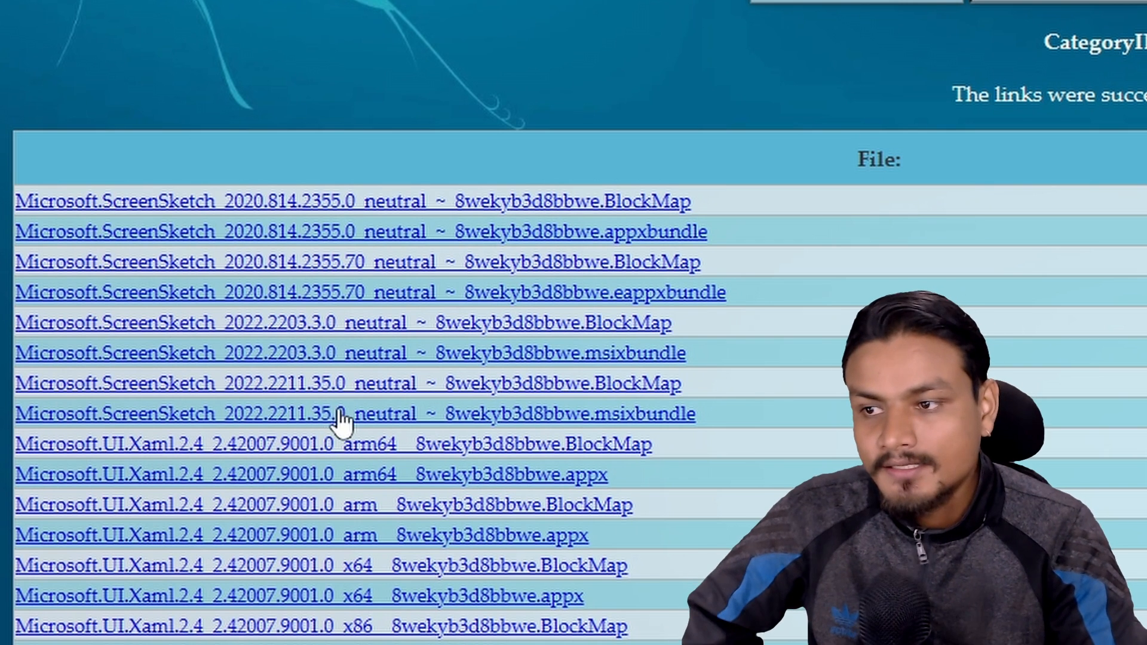
pyautogui.moveTo(372, 424)
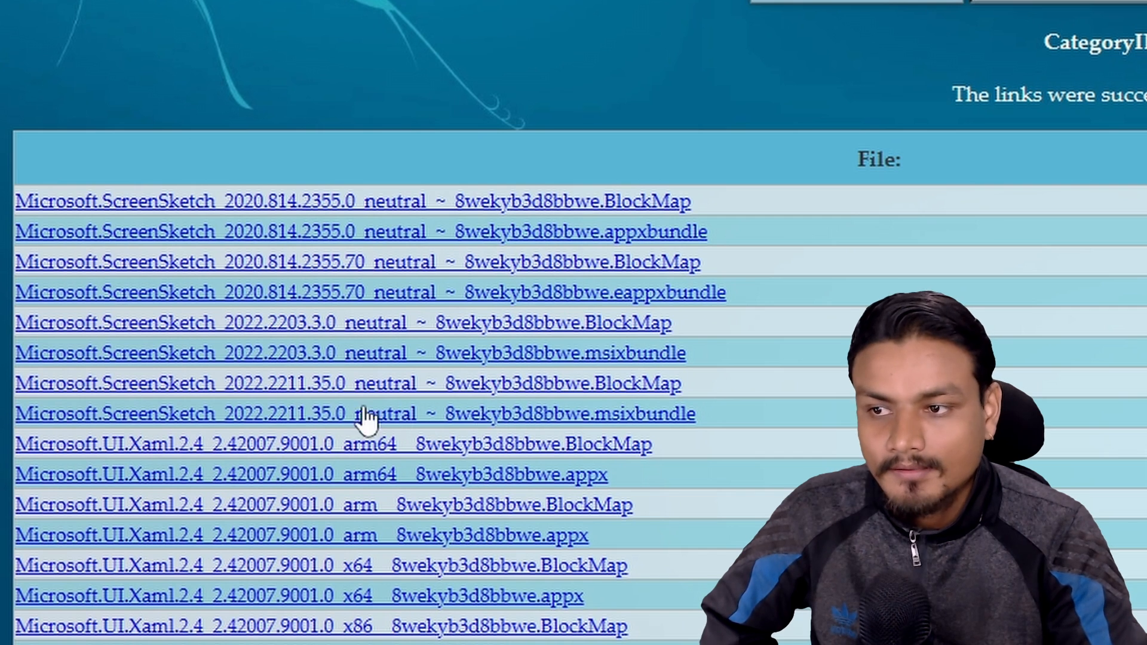
pyautogui.moveTo(644, 424)
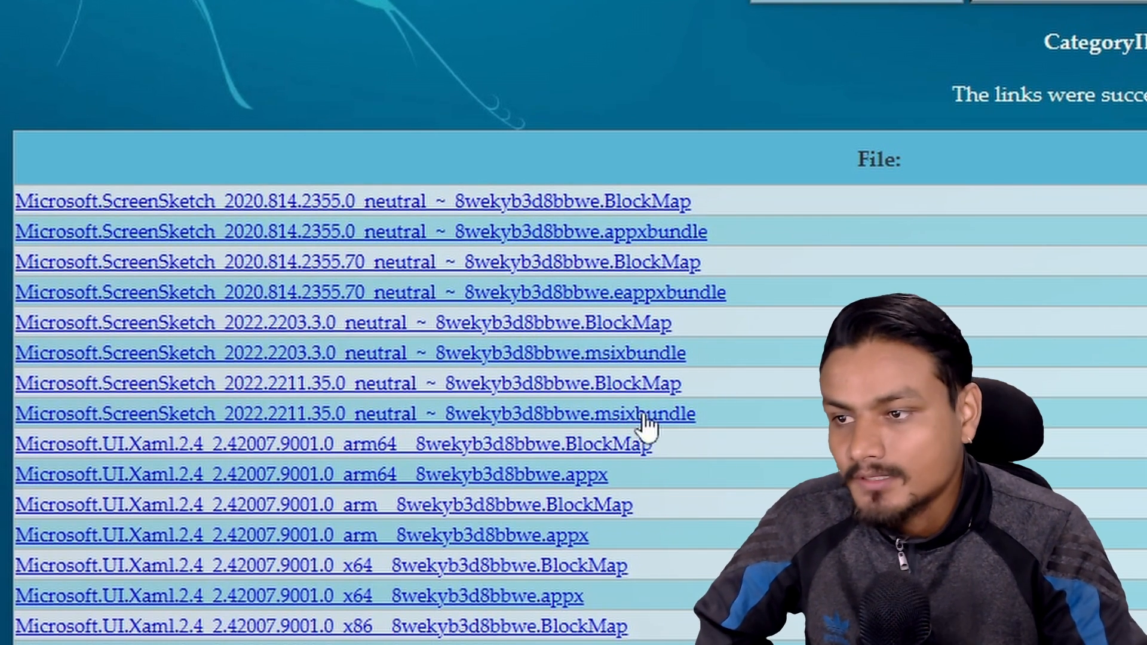
pyautogui.moveTo(241, 416)
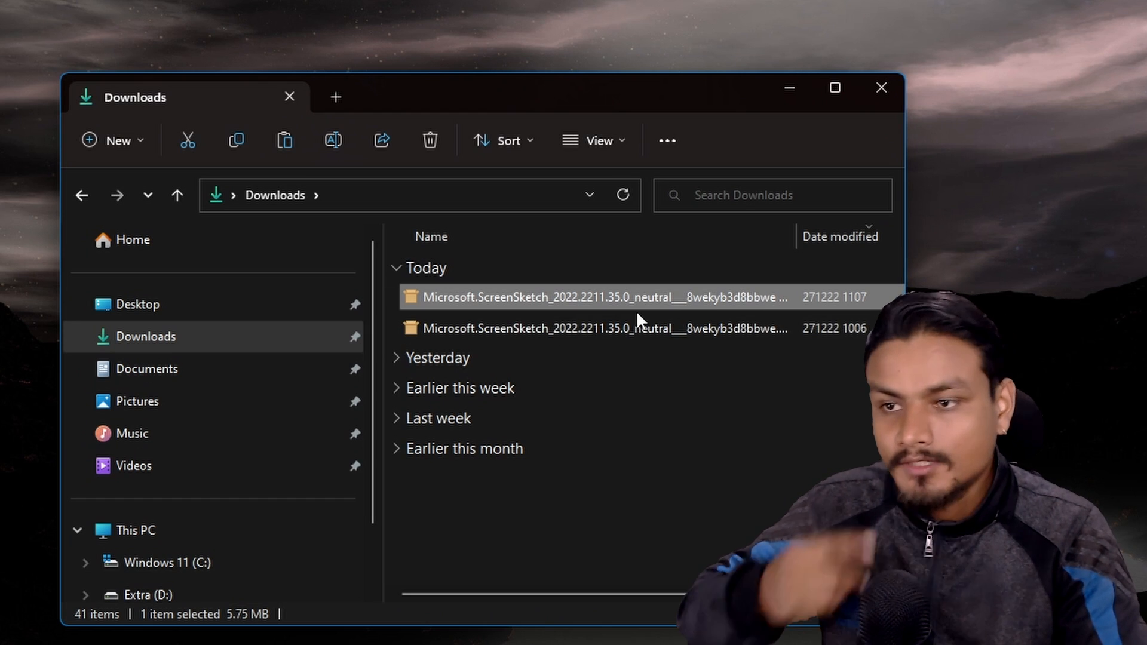
pyautogui.moveTo(482, 306)
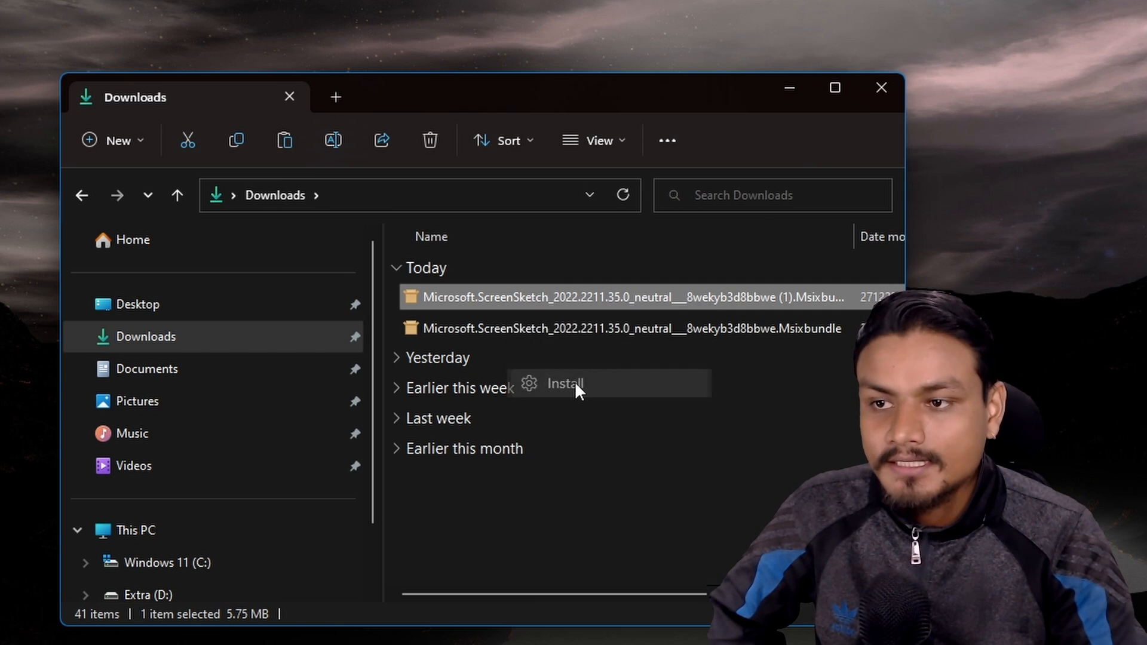
# Step: Reinstall Snipping Tool 11.2211.35.0 via App Installer, then close the installer and Downloads window
pyautogui.click(564, 384)
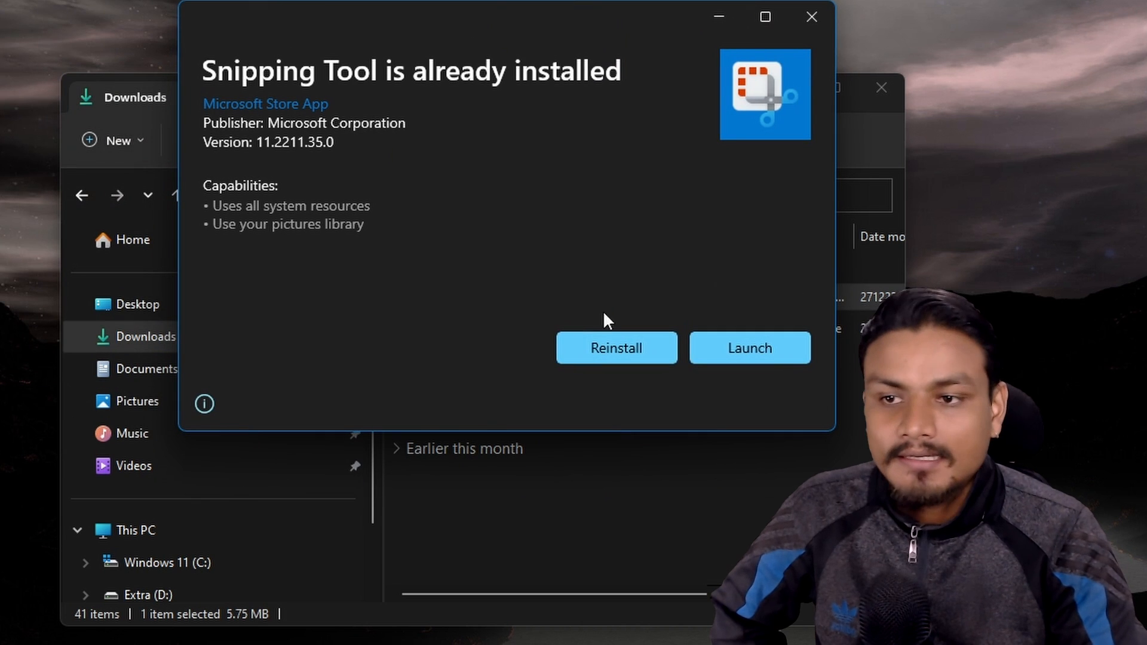
pyautogui.moveTo(819, 351)
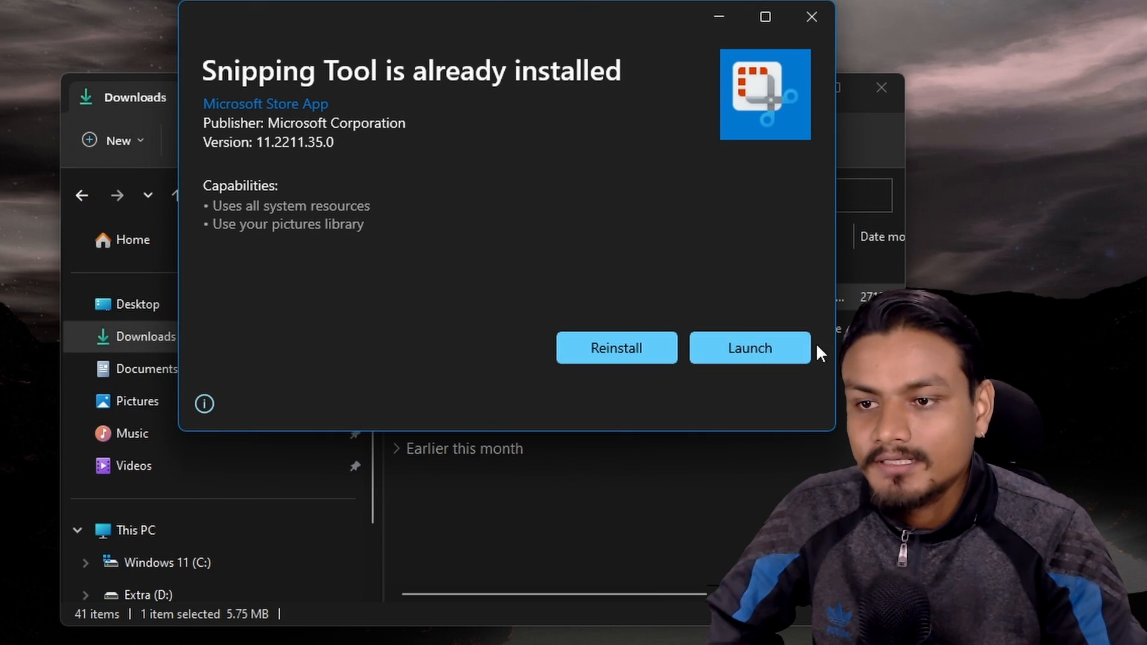
pyautogui.moveTo(750, 353)
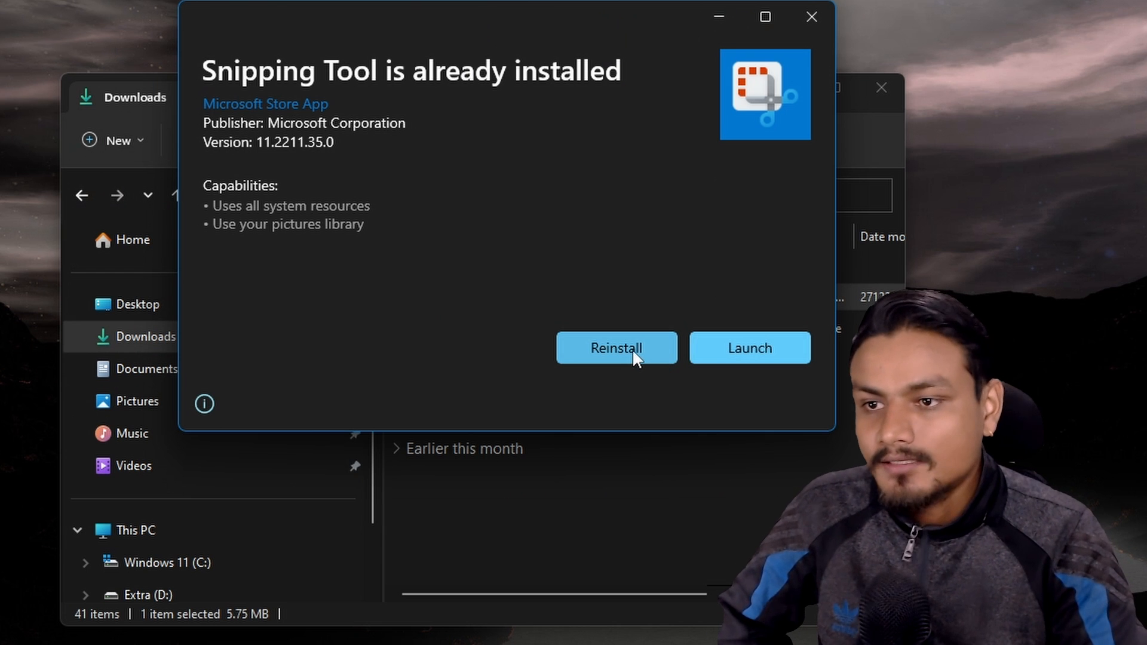
pyautogui.click(616, 348)
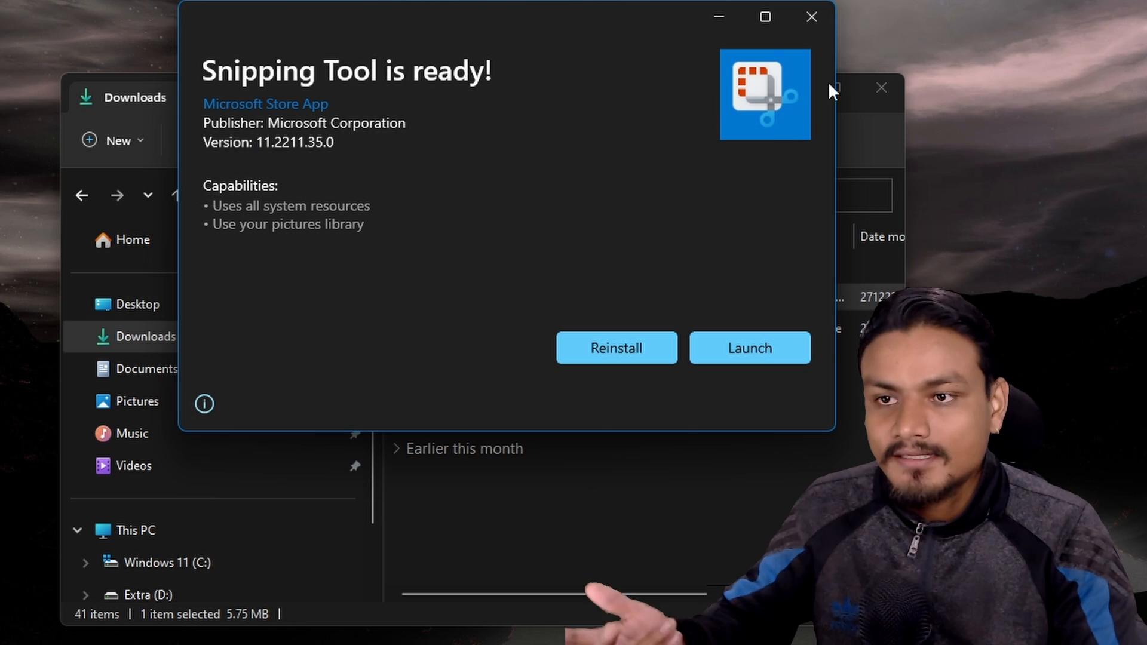
pyautogui.click(813, 15)
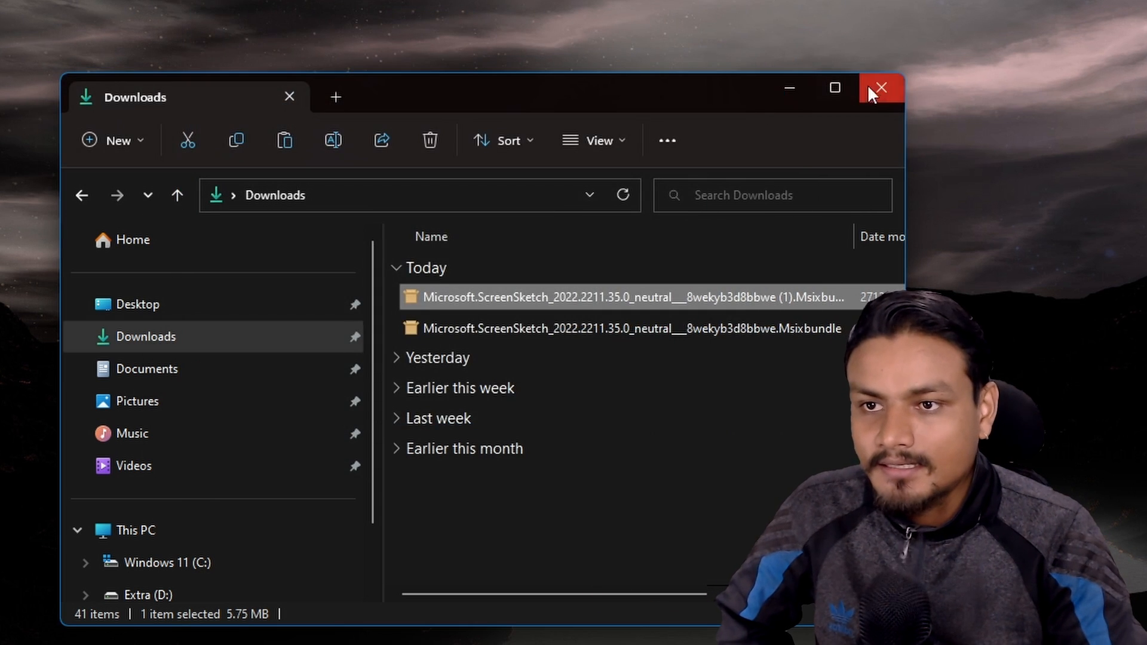
pyautogui.click(880, 87)
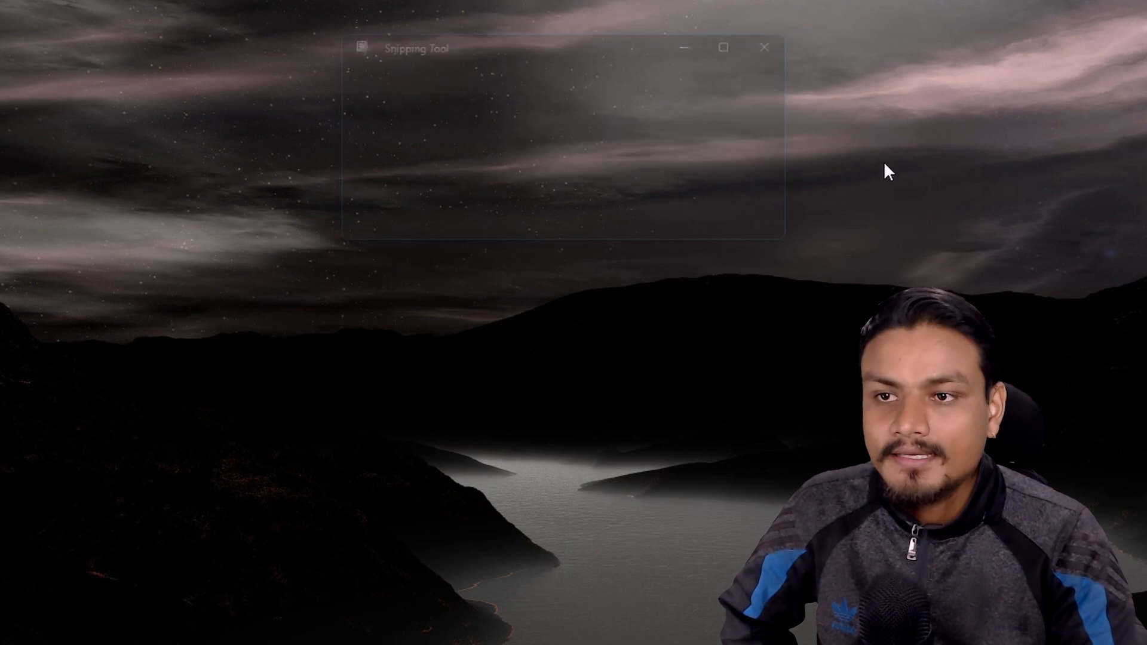